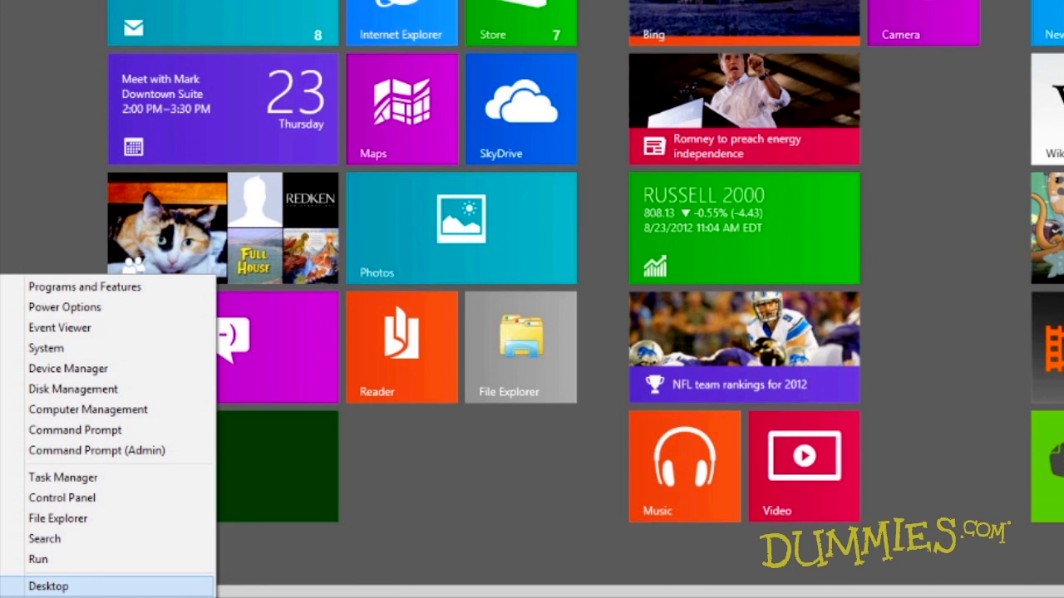
mouse_move(61, 498)
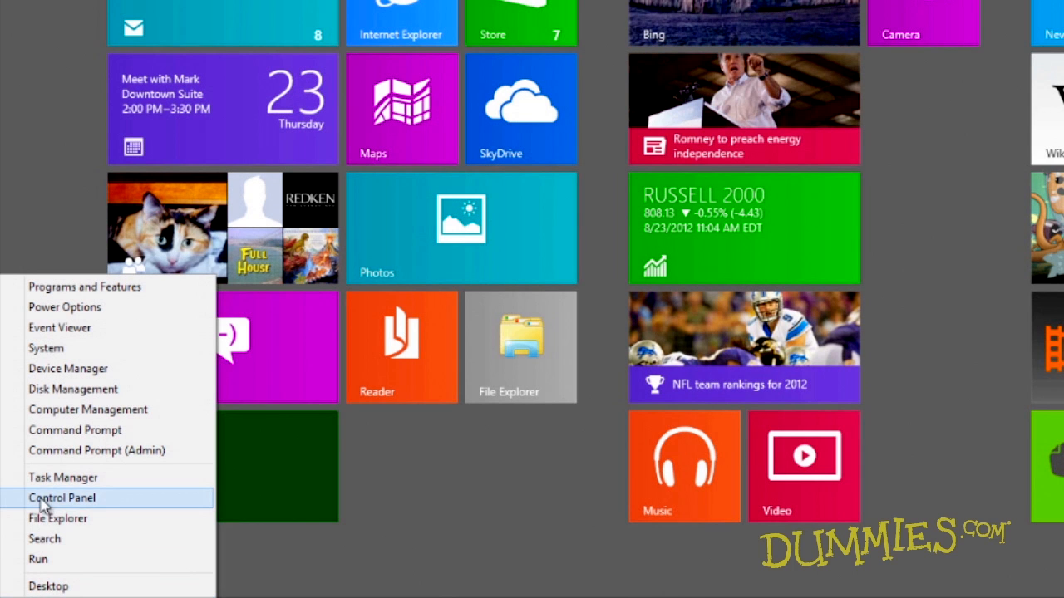
Open Control Panel from the bottom-left quick-link menu
click(61, 498)
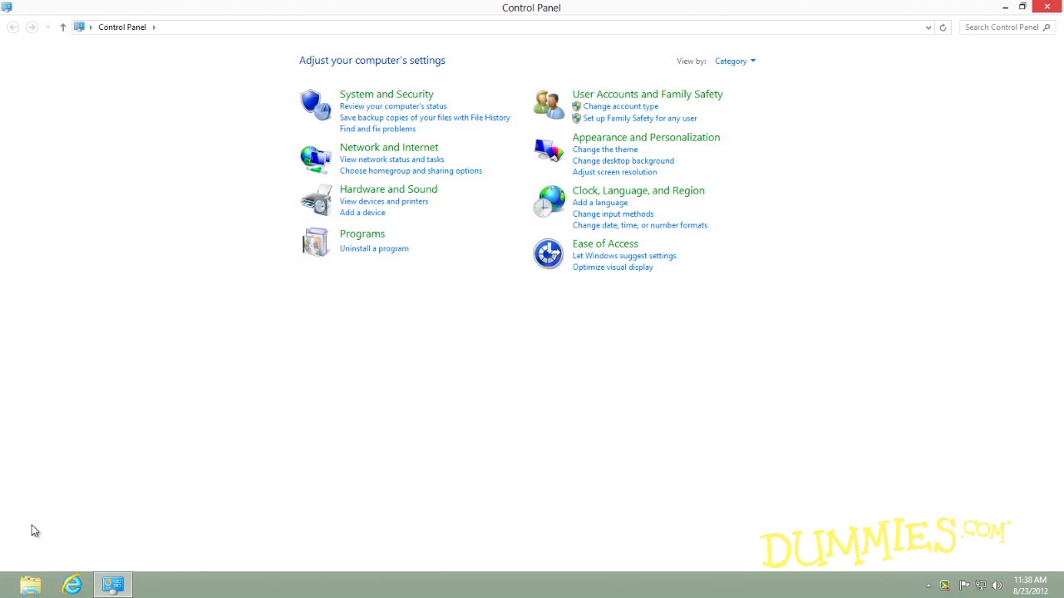
mouse_move(609, 102)
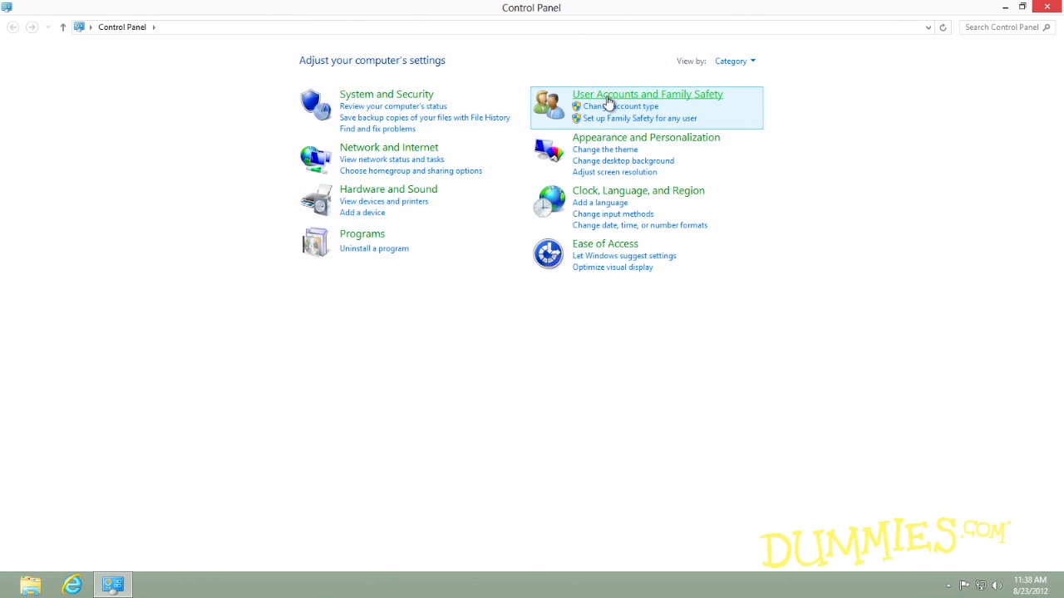
Go to Family Safety setup and select Jason's standard account
click(646, 94)
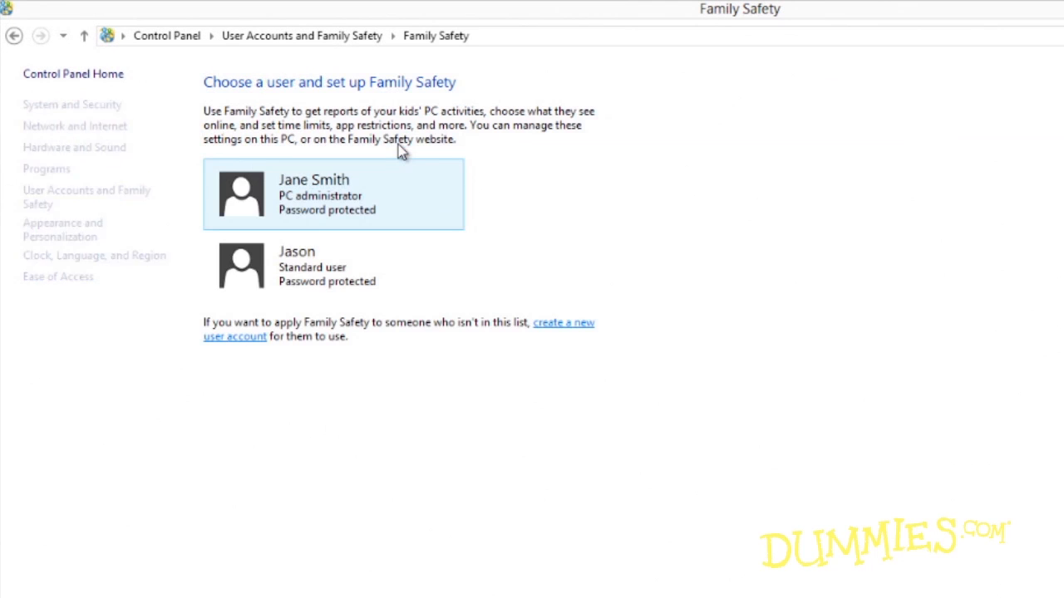
click(73, 74)
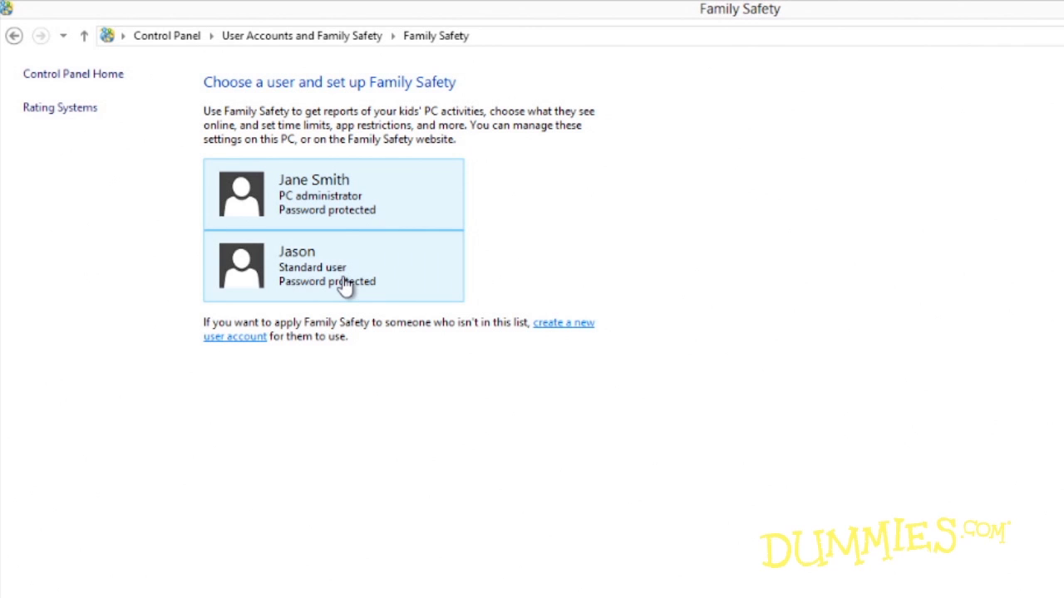
click(333, 266)
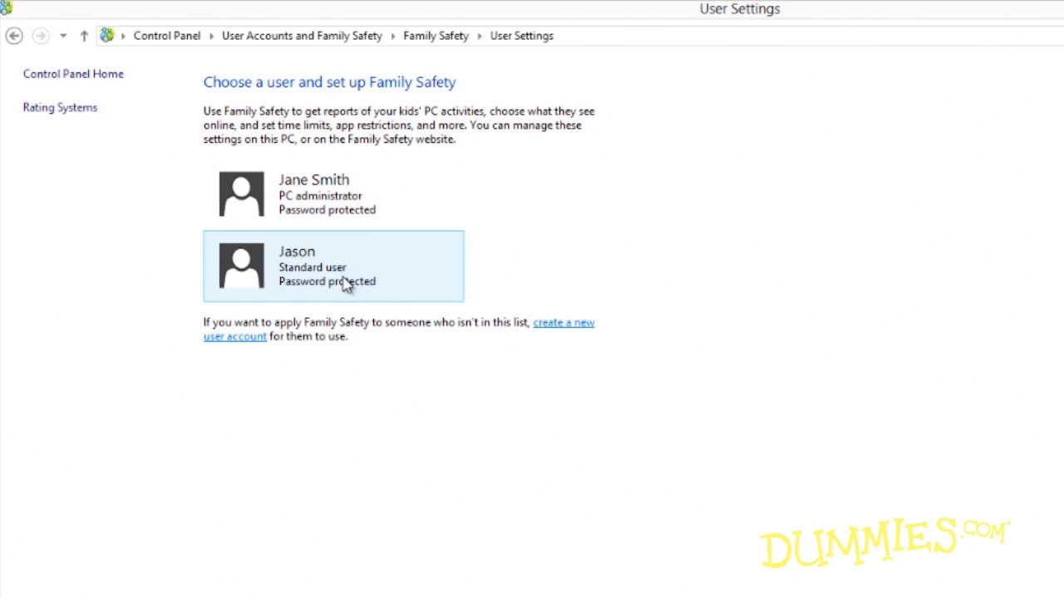
click(333, 266)
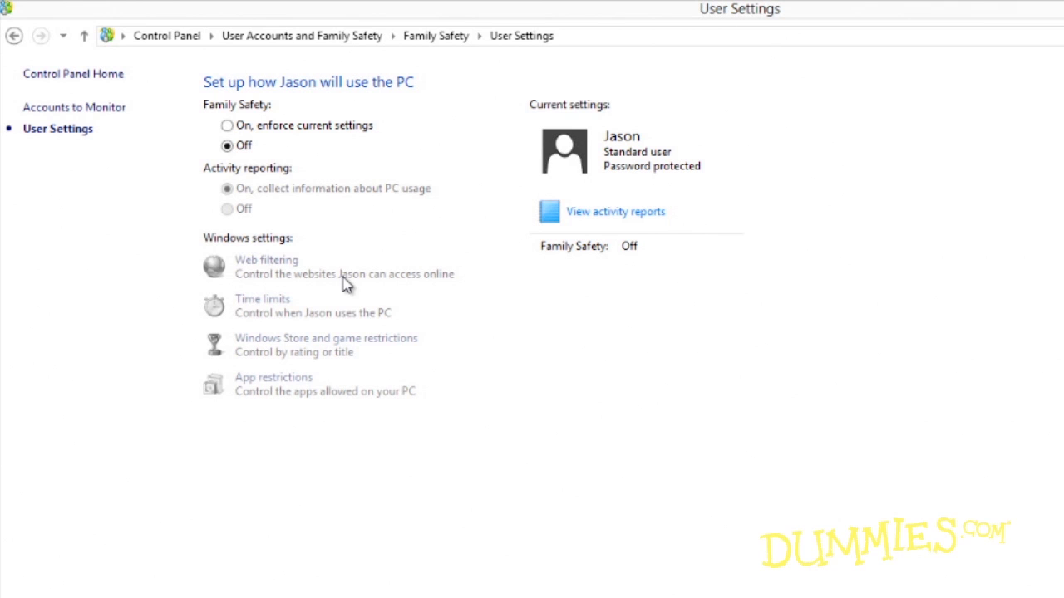
Turn Family Safety on for Jason ('On, enforce current settings') and go to Web filtering
click(227, 125)
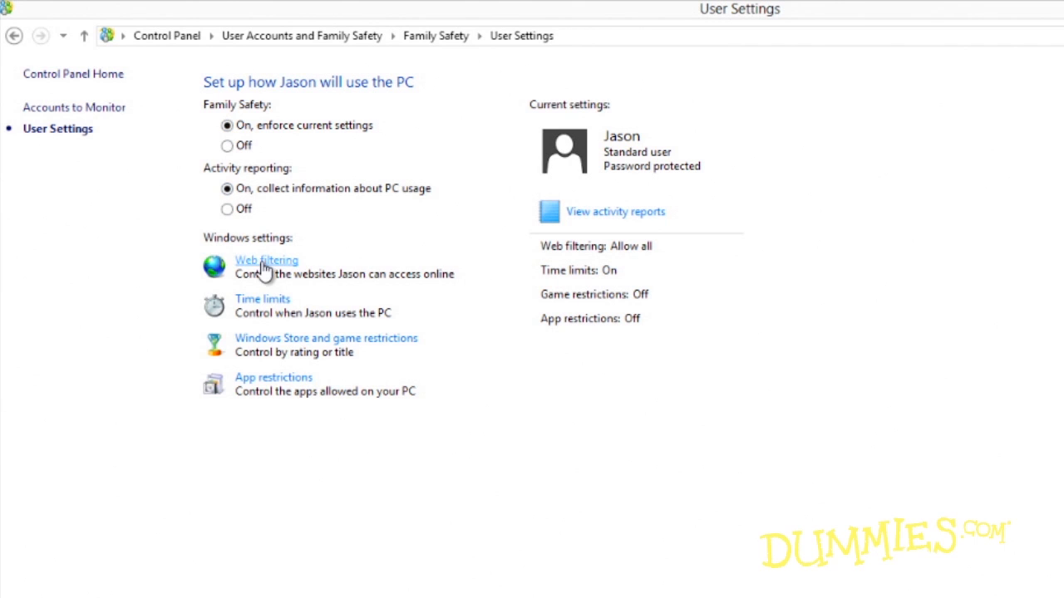
click(266, 260)
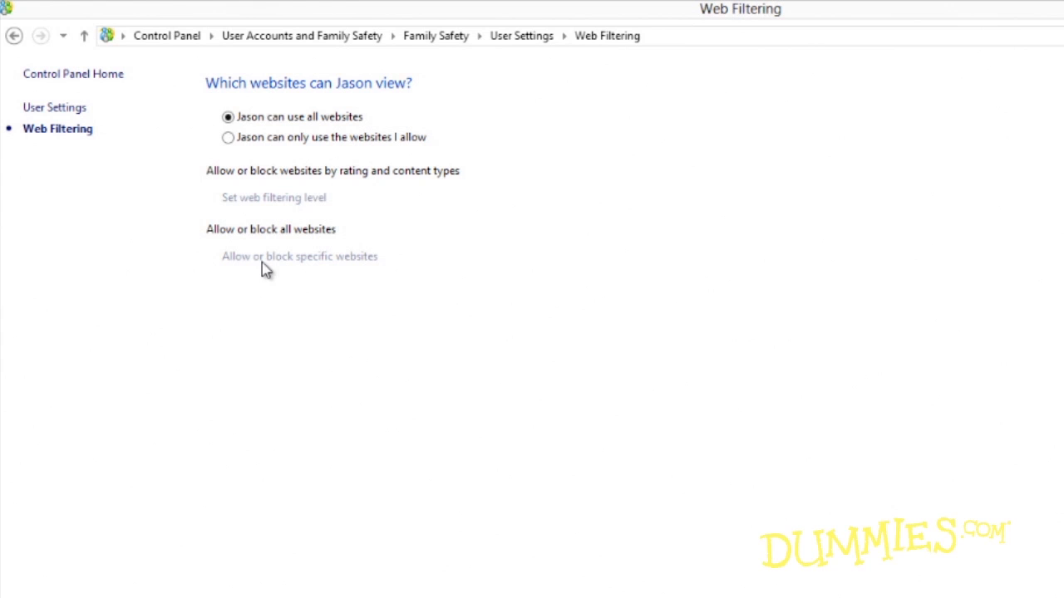
Limit Jason to allowed websites with the 'Allow list only' level, then edit the Allow List
click(227, 137)
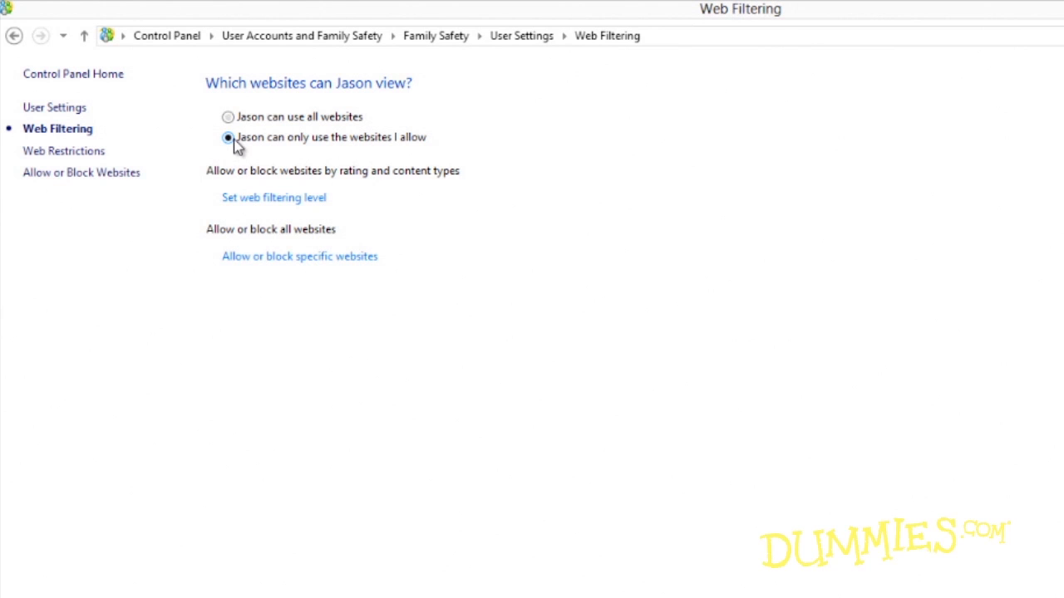
mouse_move(273, 198)
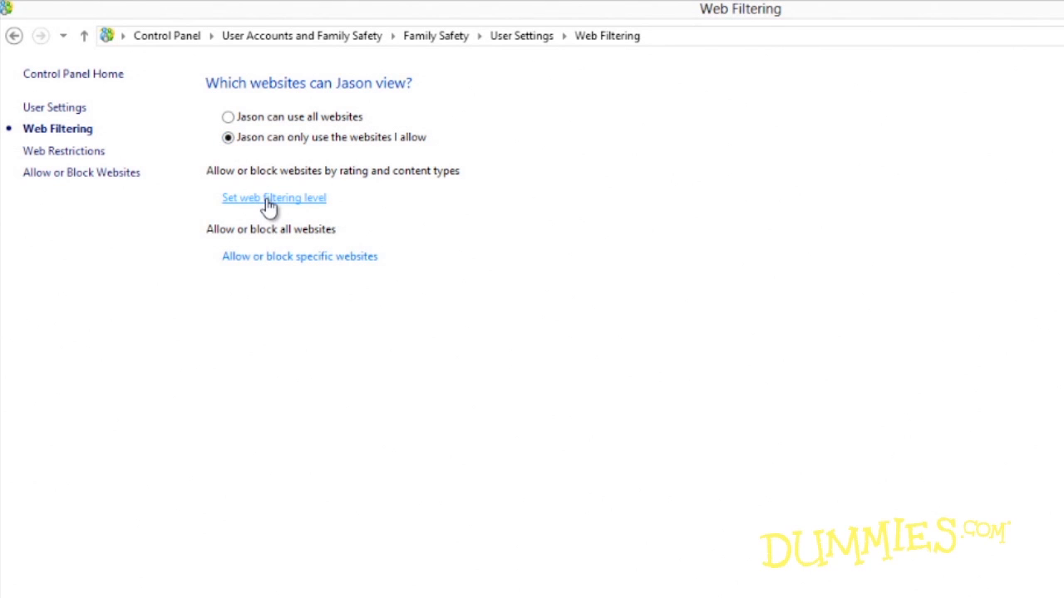
click(274, 197)
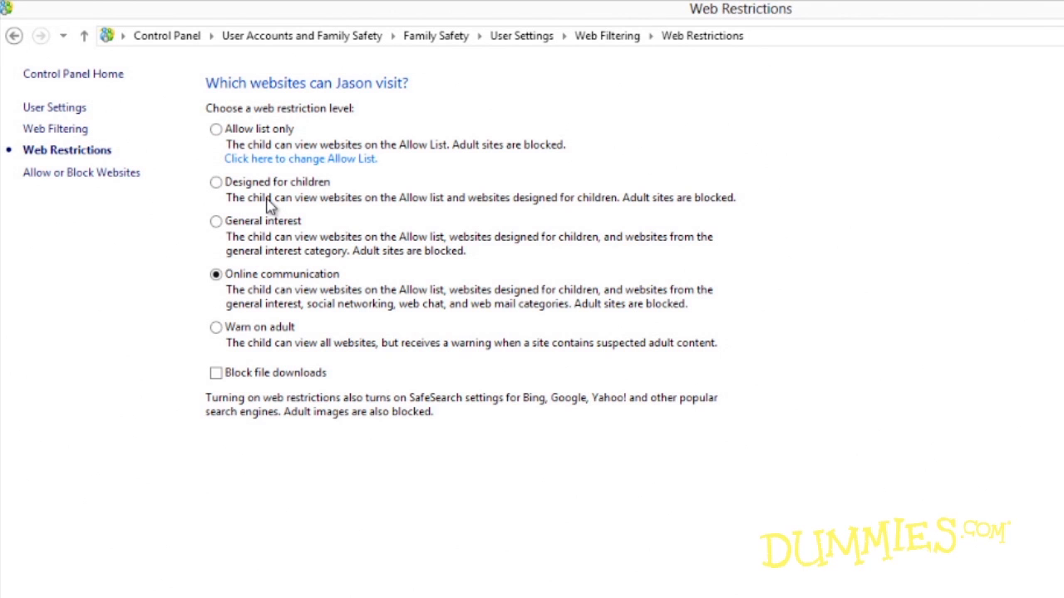
mouse_move(226, 145)
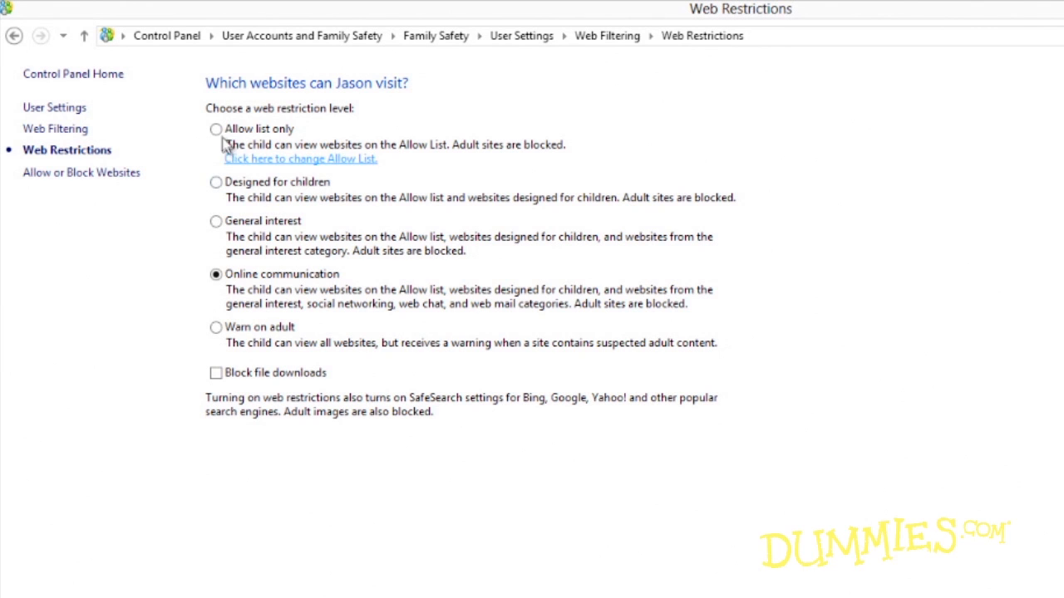
click(215, 129)
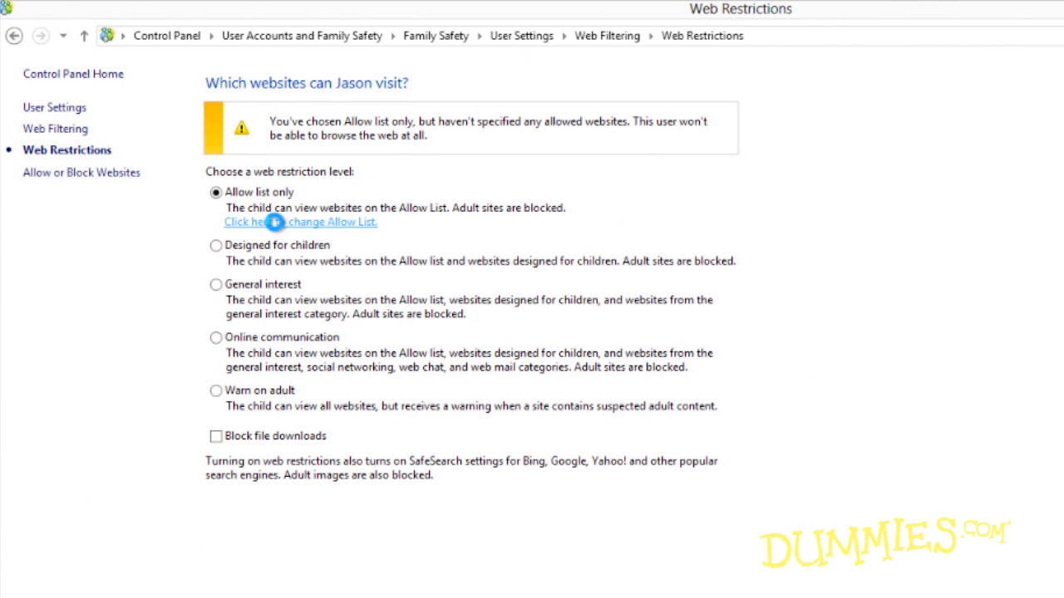
click(274, 221)
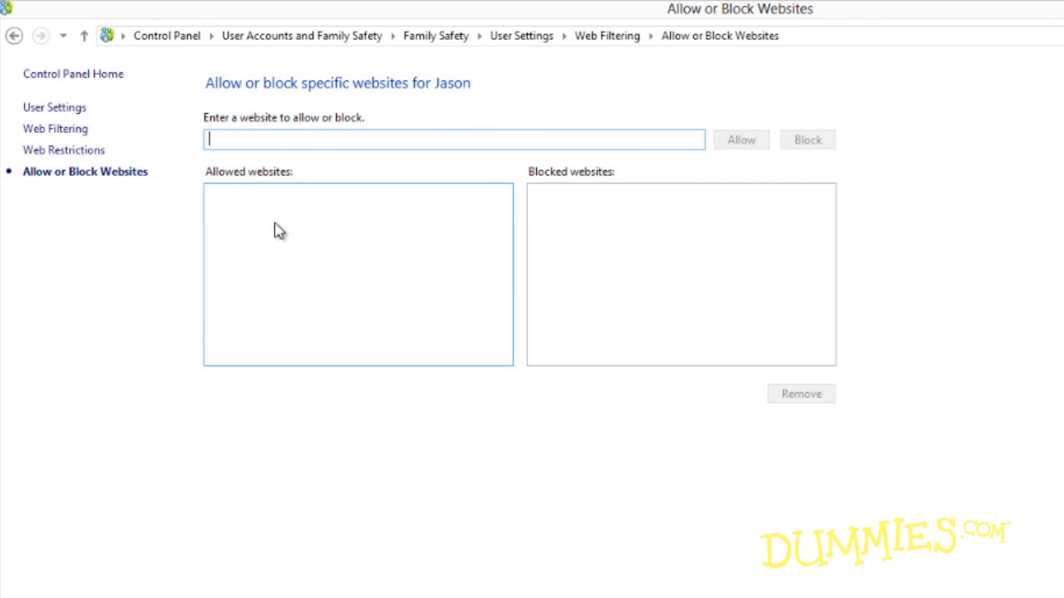
Add nick.com and disney.com to Jason's allowed websites
text(nick.)
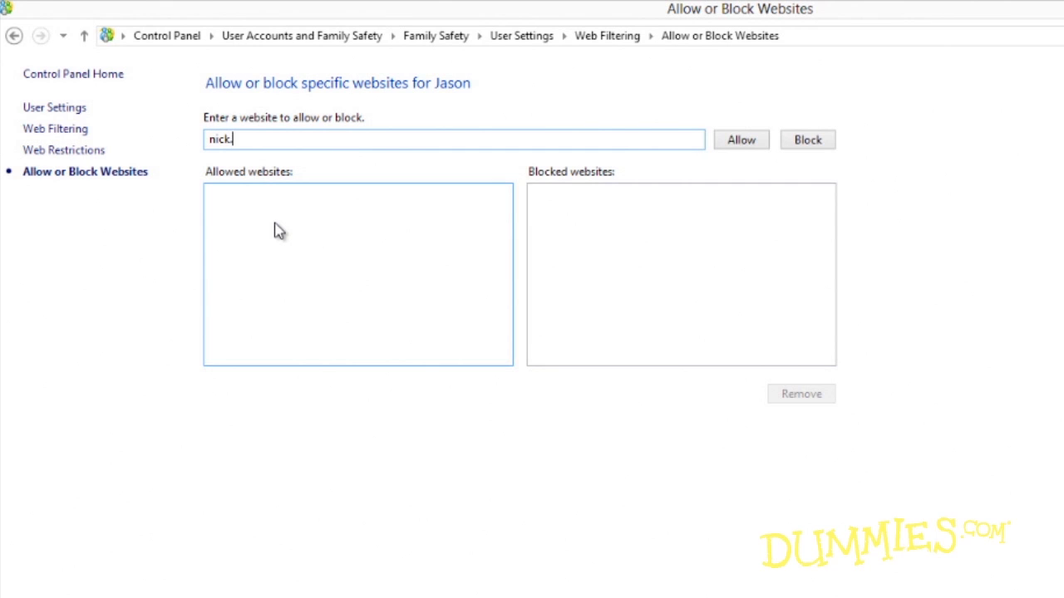
text(com)
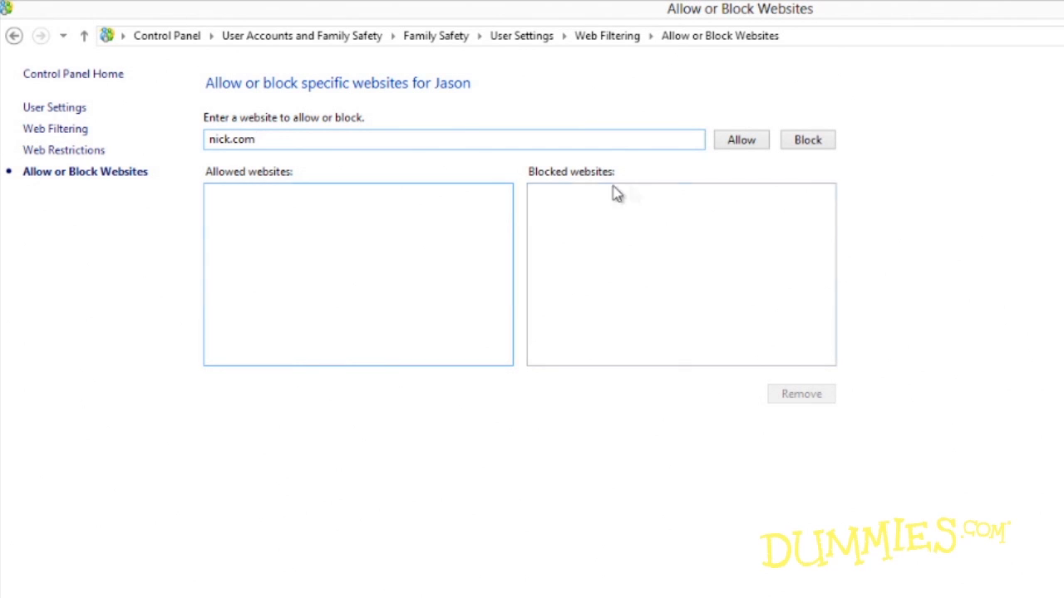
click(741, 139)
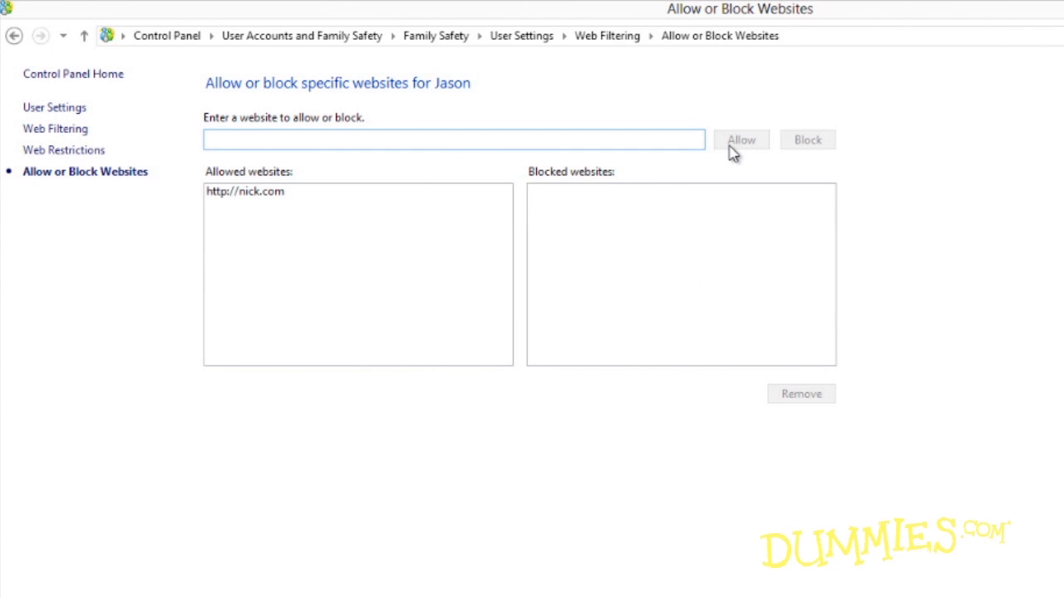
text(disney)
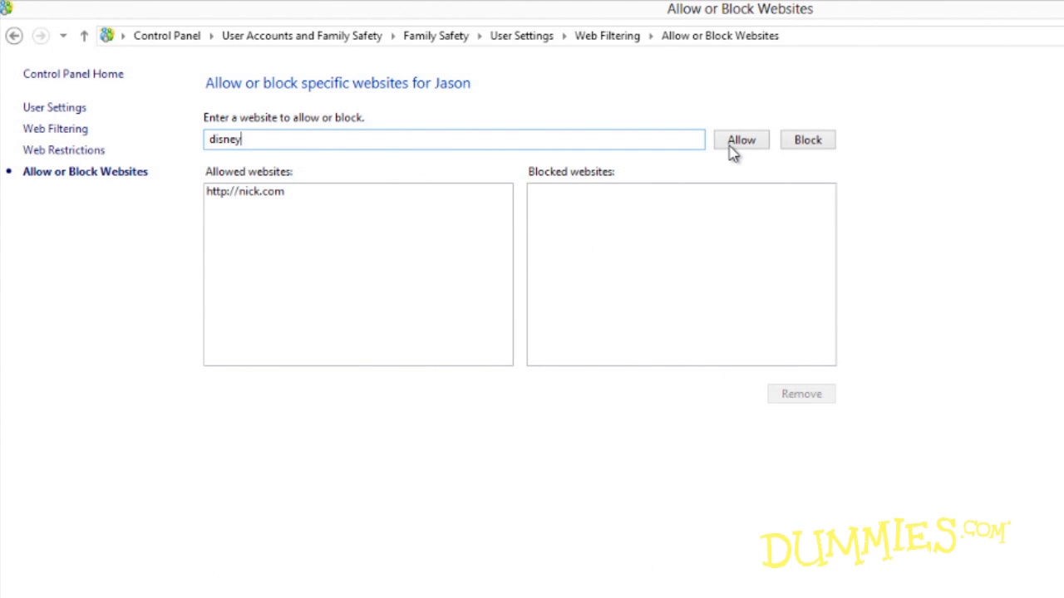
text(.com)
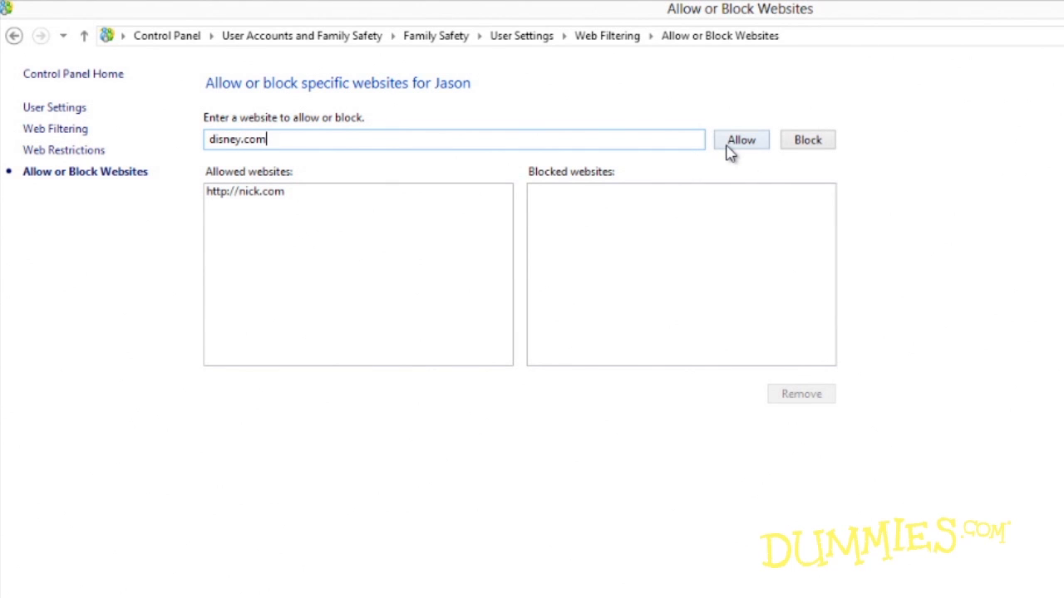
click(740, 139)
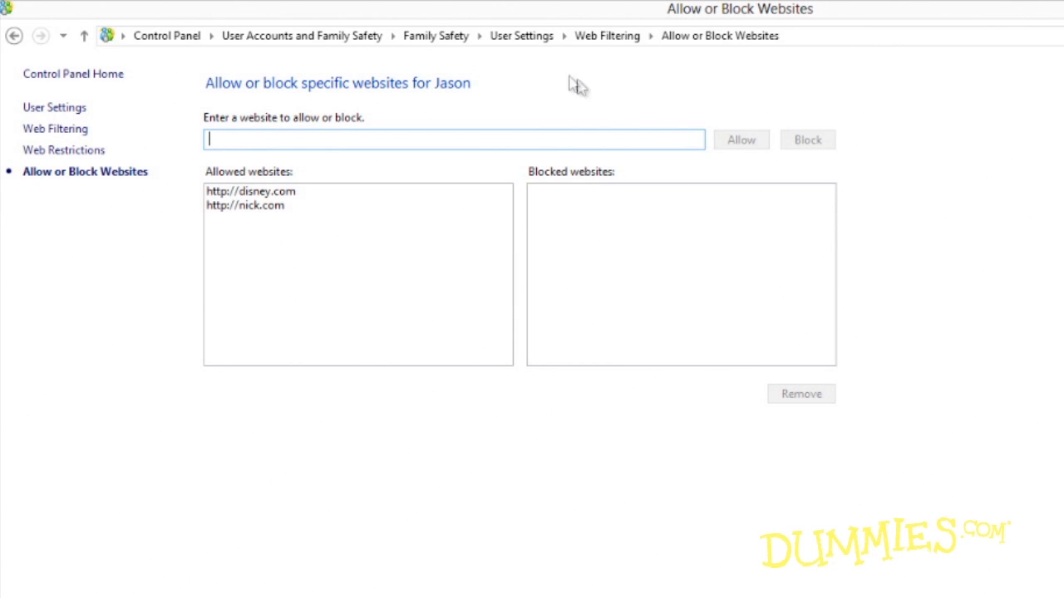
mouse_move(521, 35)
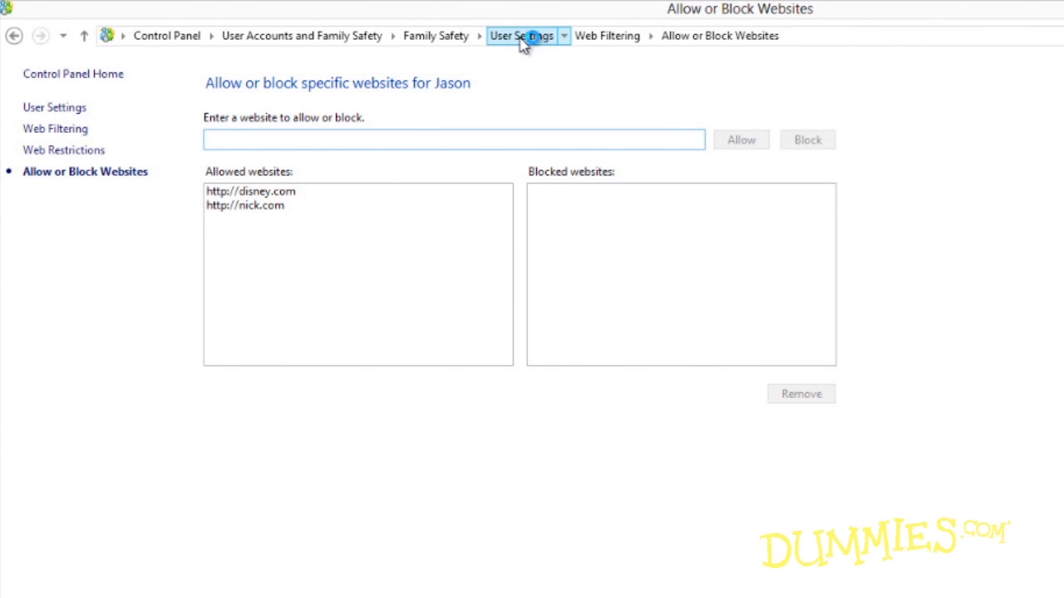
Set Jason's curfew to allowed time ranges, blocking Sunday 1 AM to 7 AM
click(521, 34)
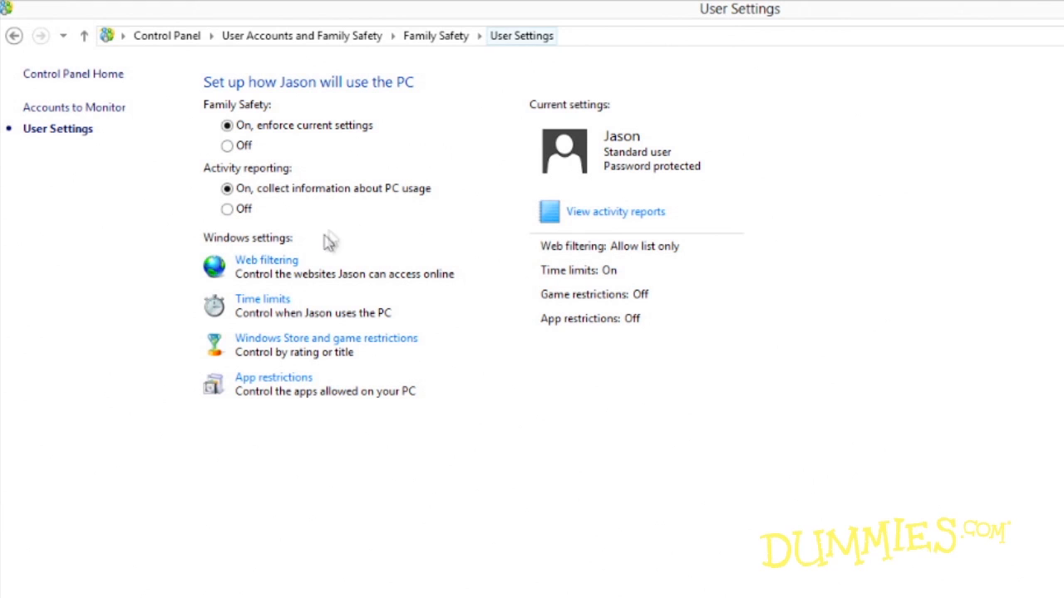
click(262, 299)
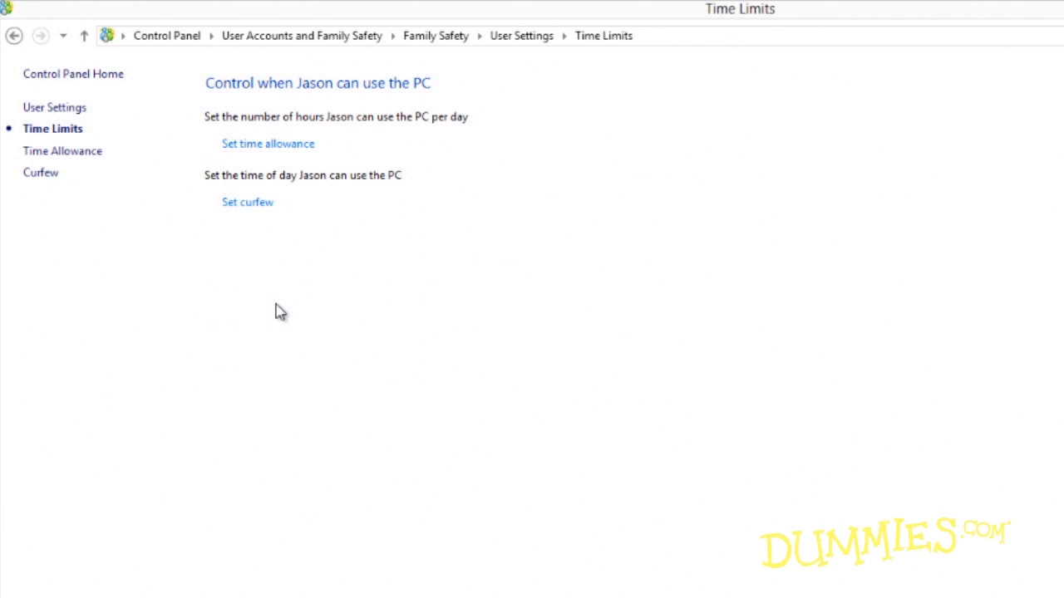
click(247, 202)
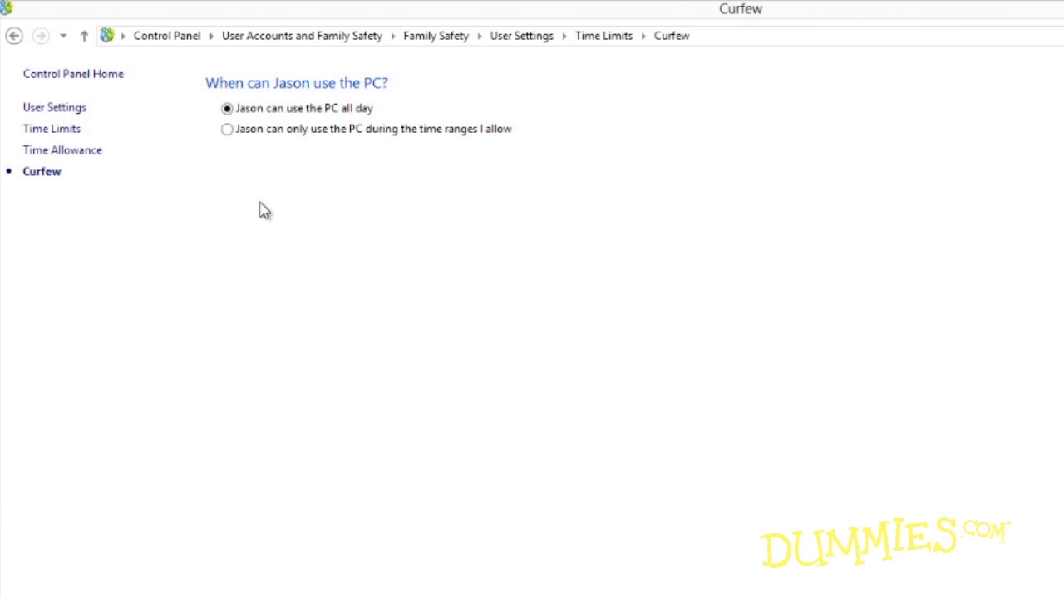
click(226, 129)
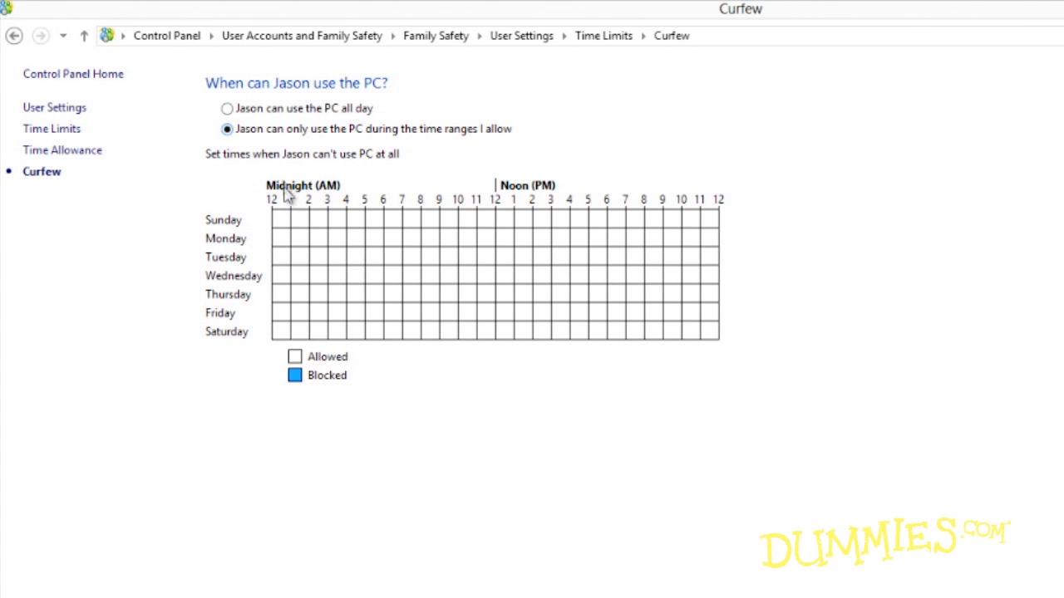
click(286, 219)
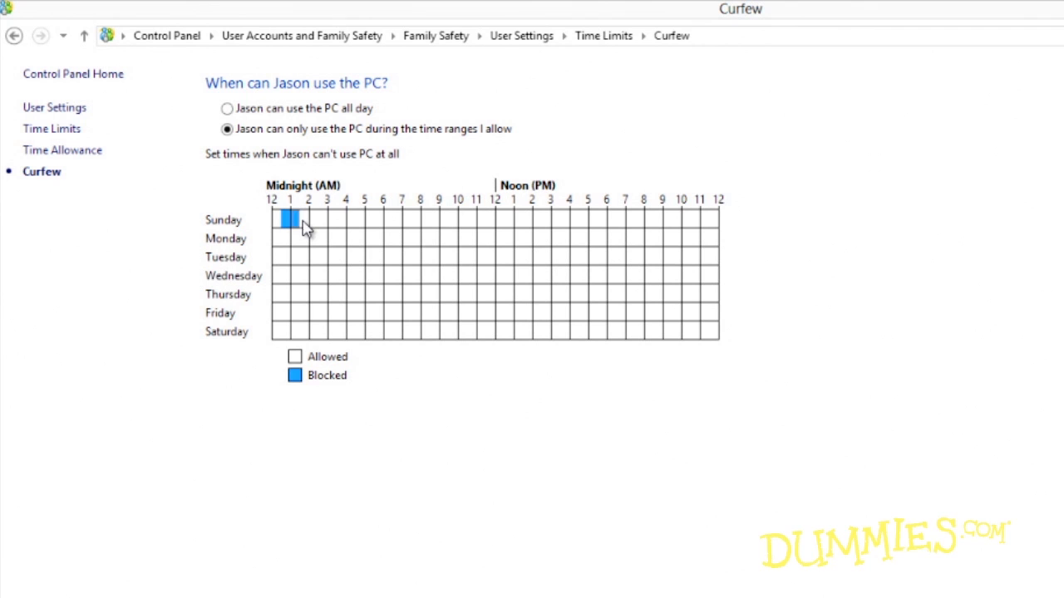
drag(289, 219, 326, 220)
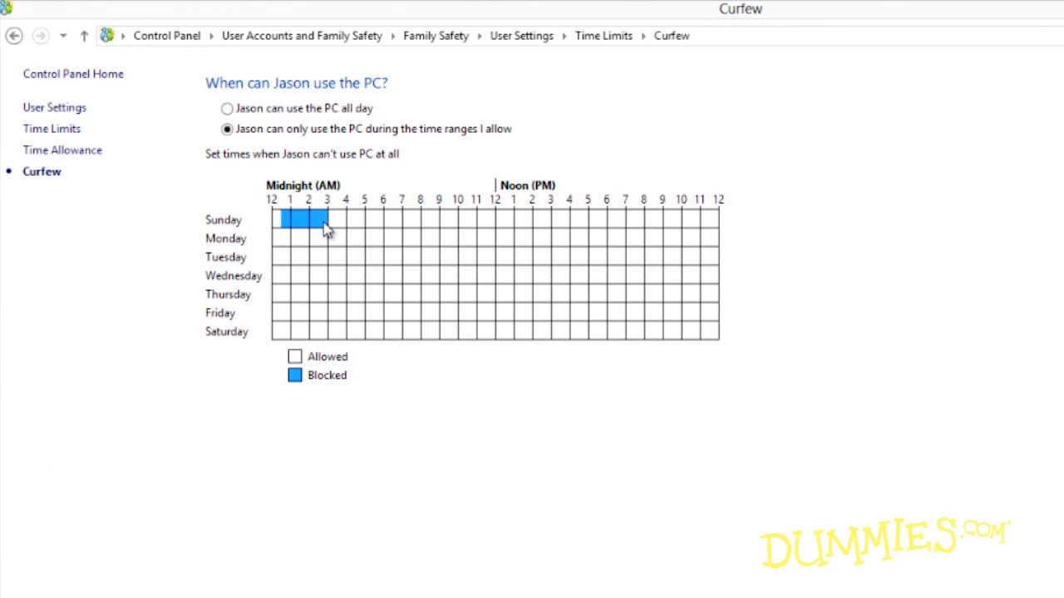
click(336, 219)
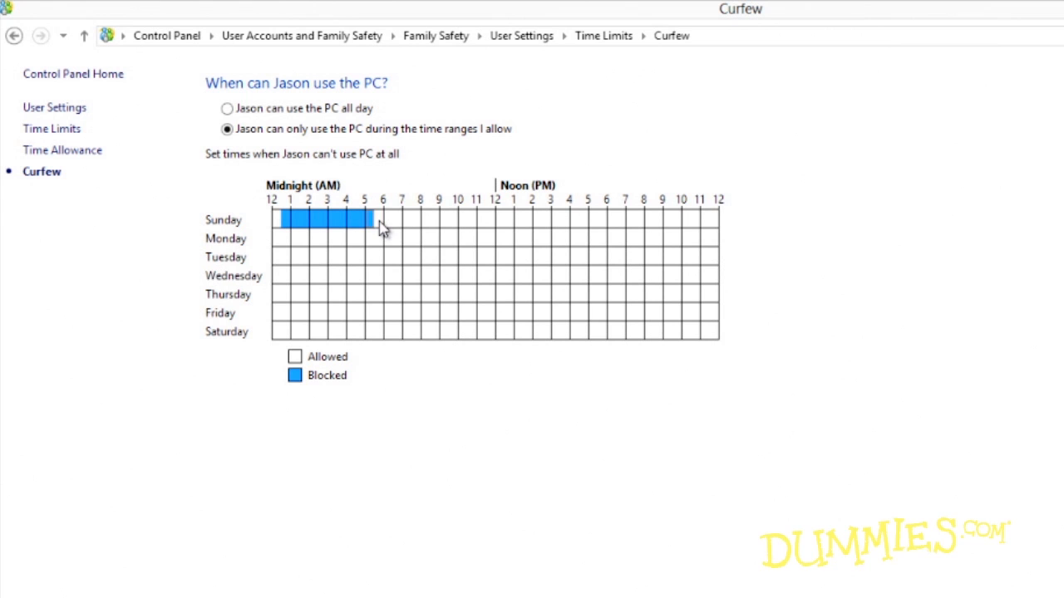
drag(370, 219, 399, 220)
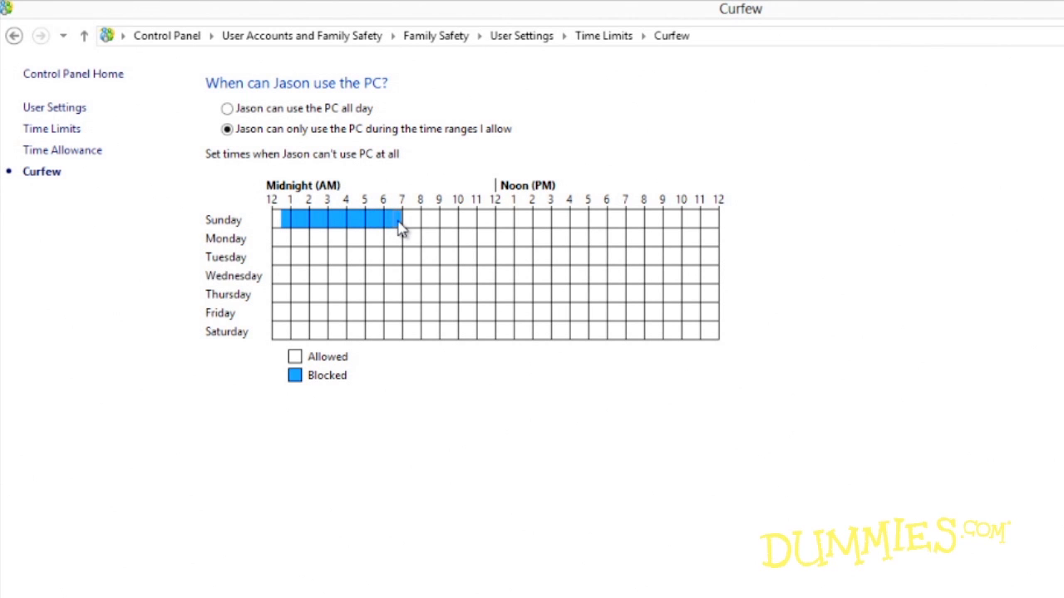
mouse_move(385, 162)
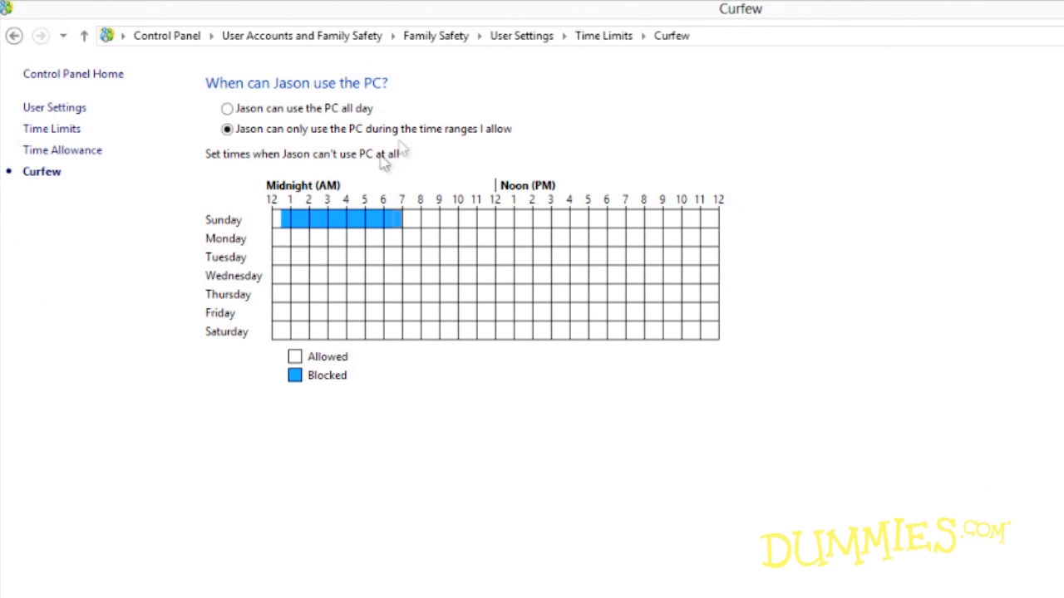
click(521, 35)
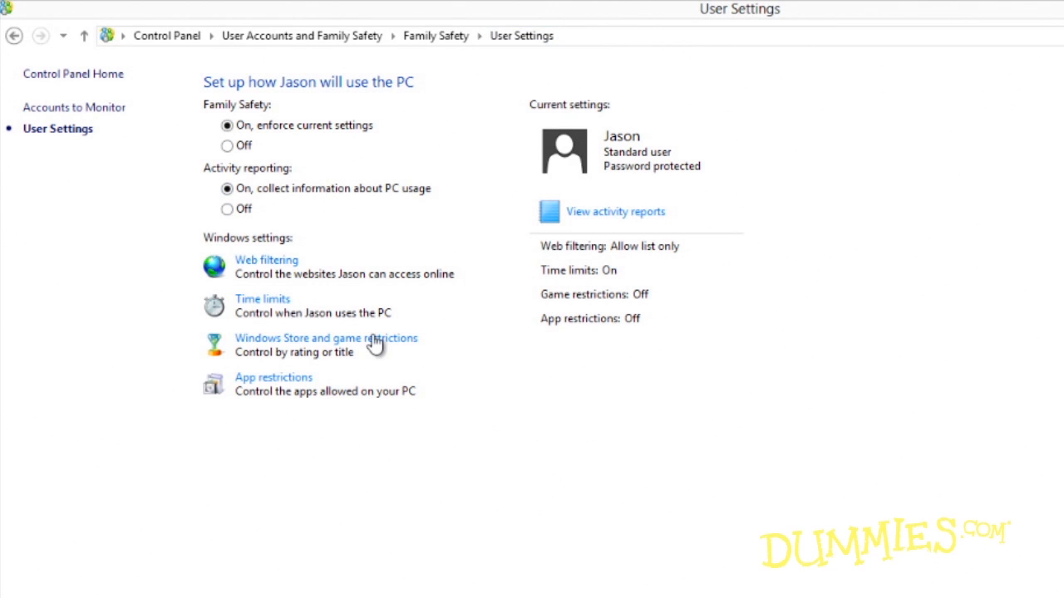
Allow Jason only approved games and Store apps, rated up to EVERYONE
click(326, 339)
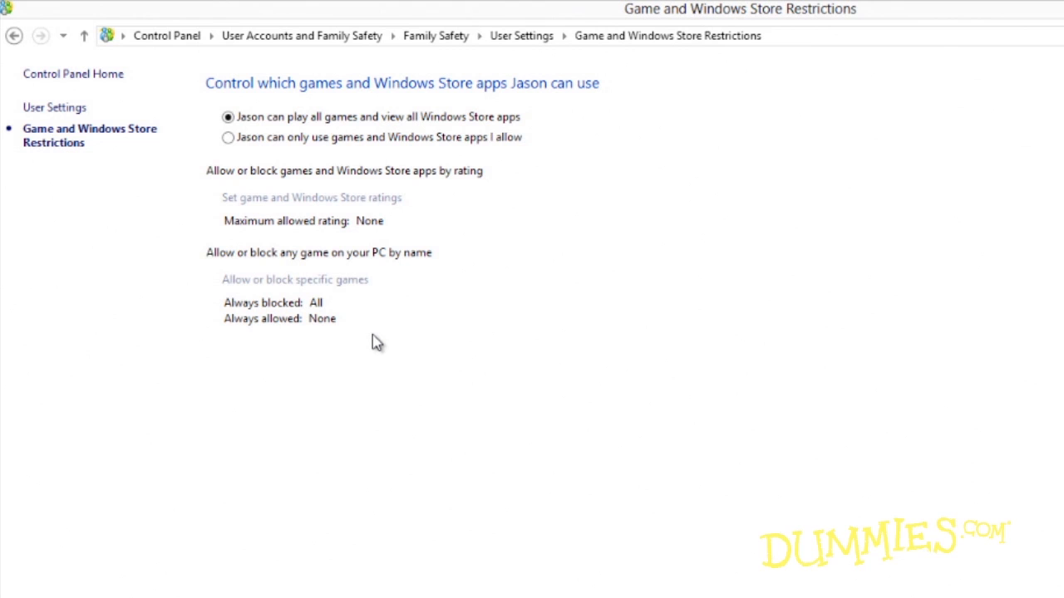
mouse_move(356, 315)
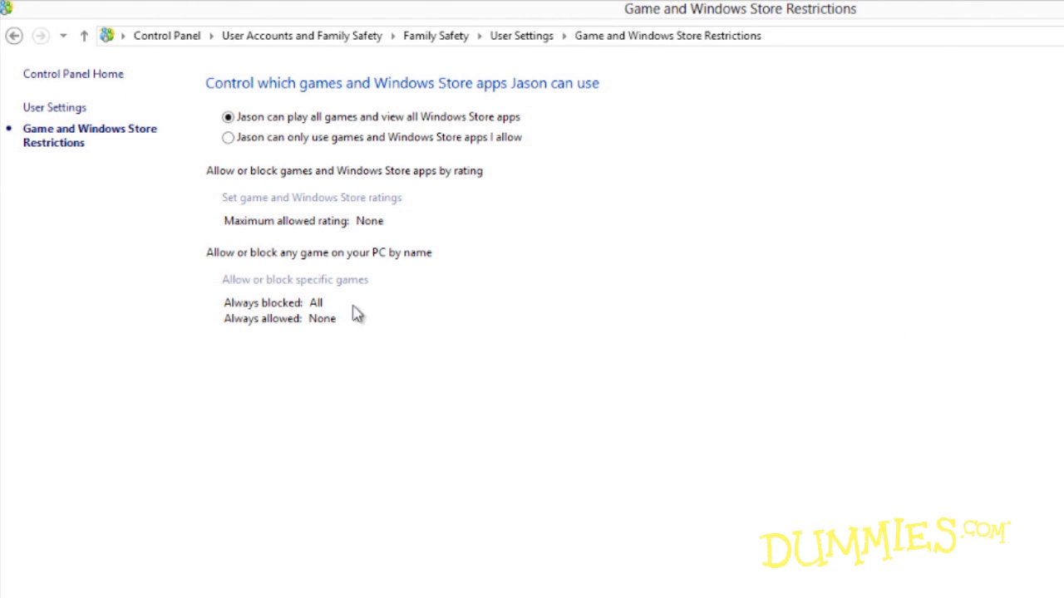
click(229, 137)
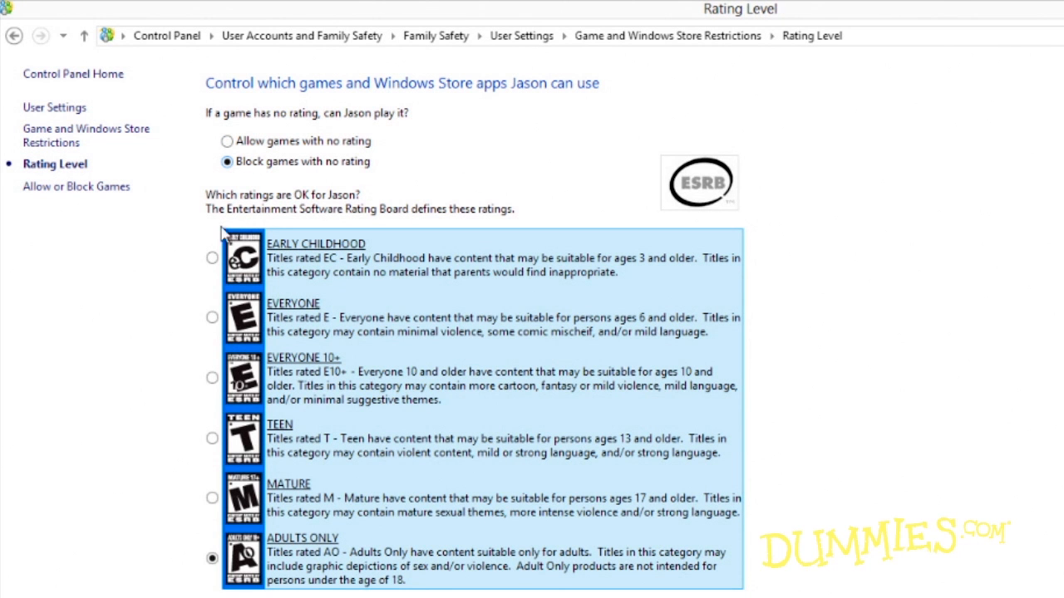
click(212, 318)
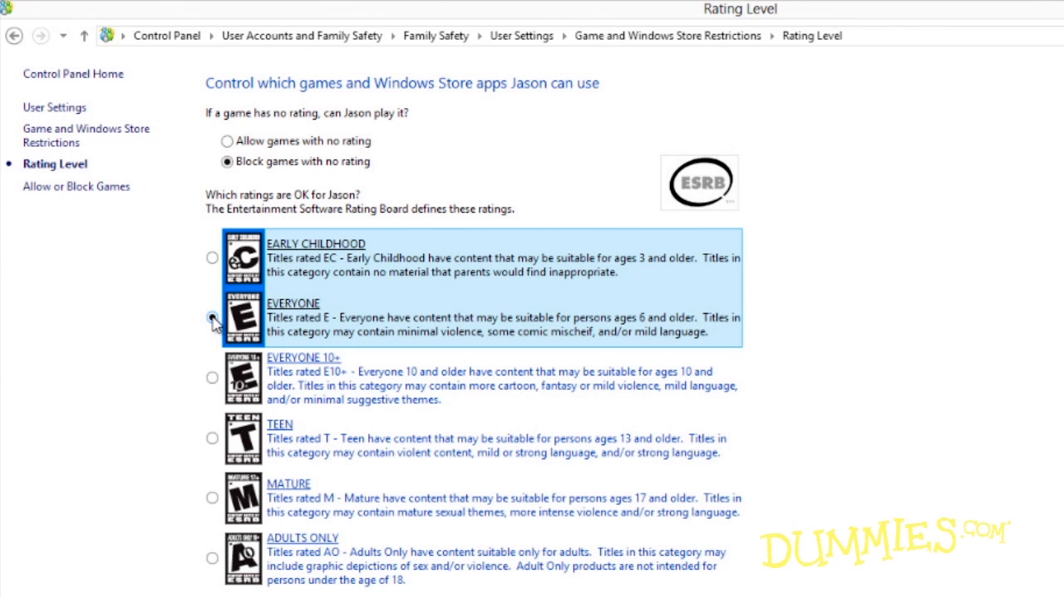
click(212, 318)
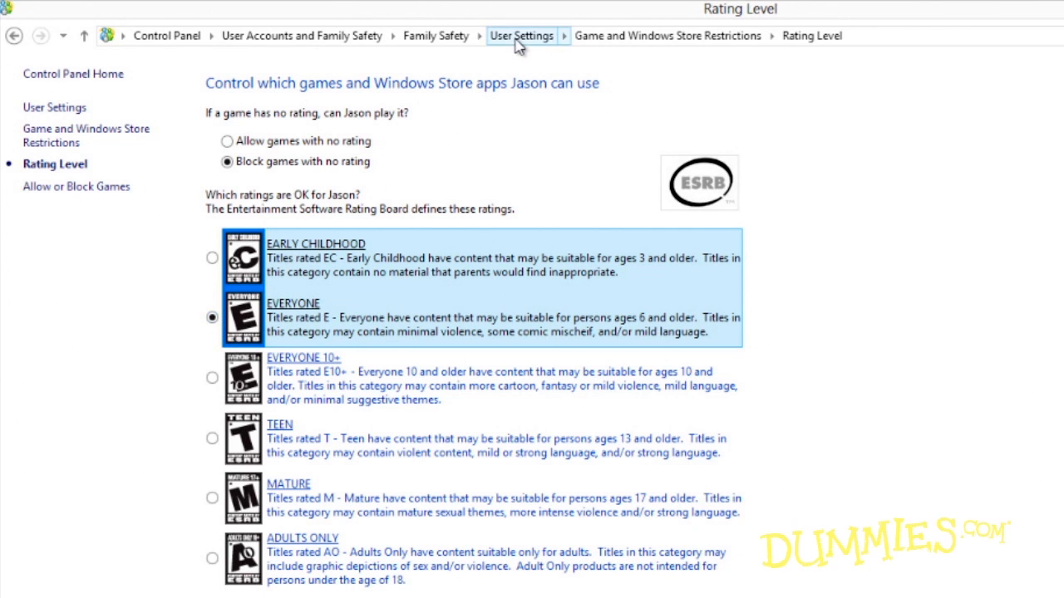
click(521, 35)
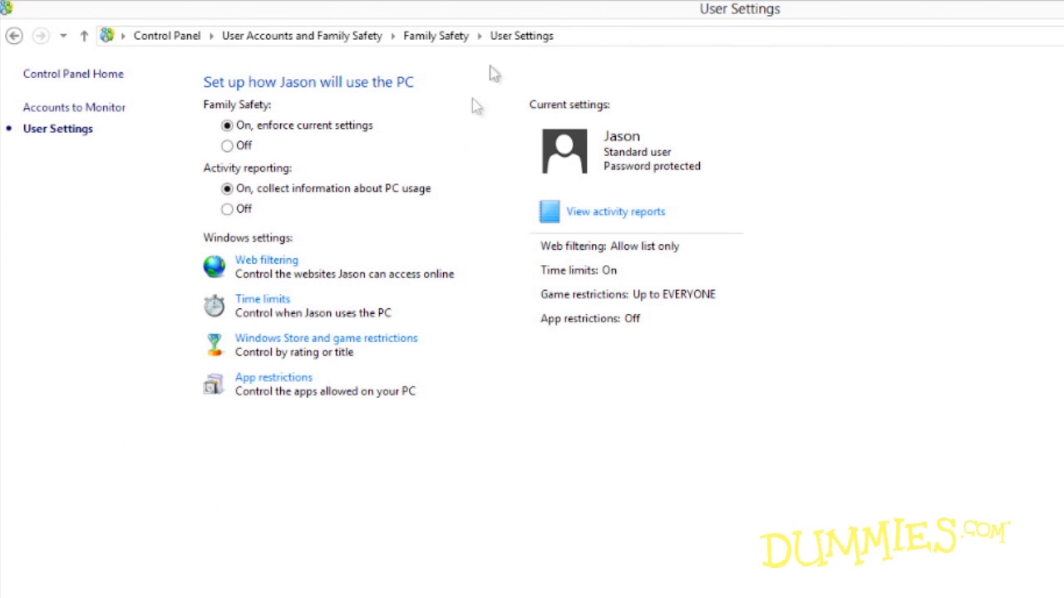
mouse_move(273, 377)
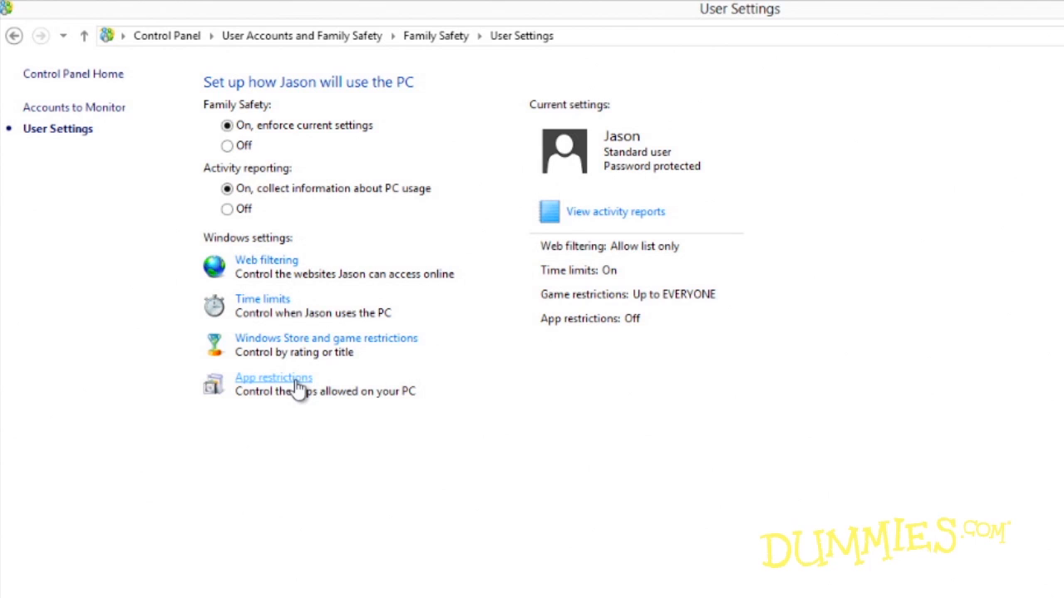
Restrict Jason to allowed apps with only wordpad.exe permitted, then close Control Panel
click(274, 378)
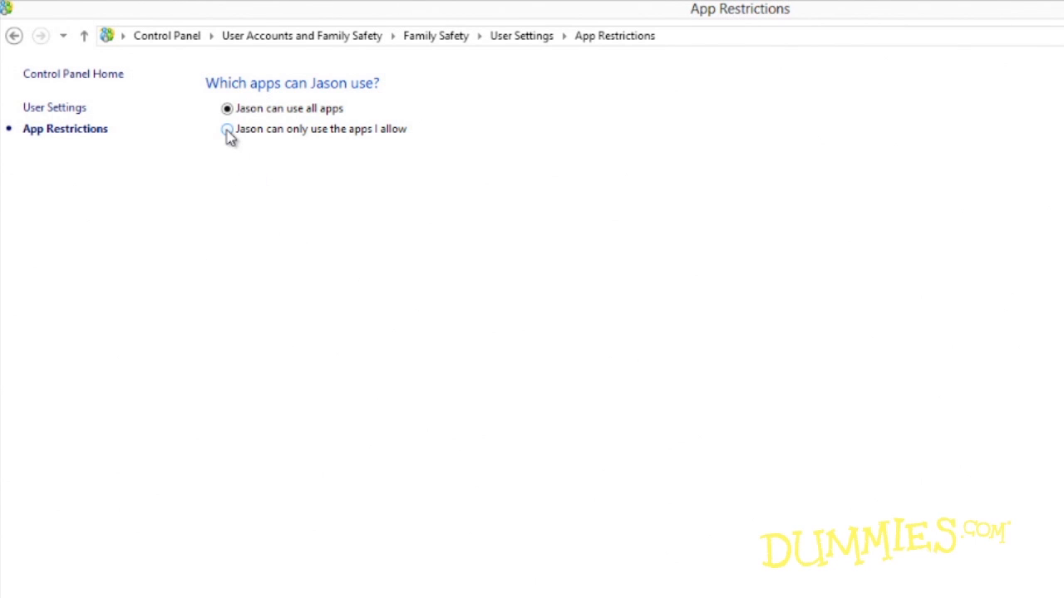
click(227, 129)
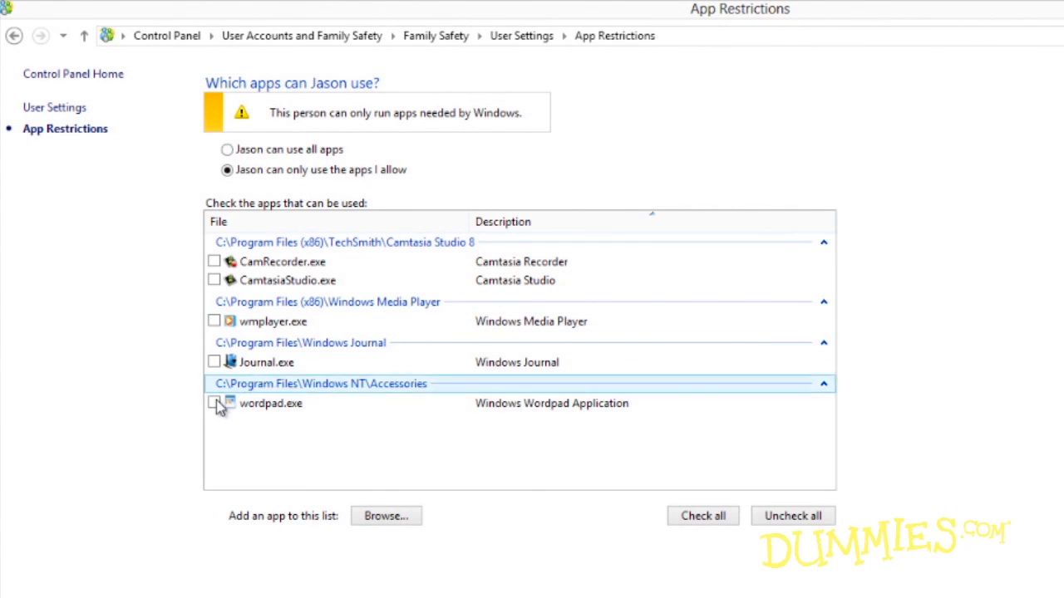
click(214, 403)
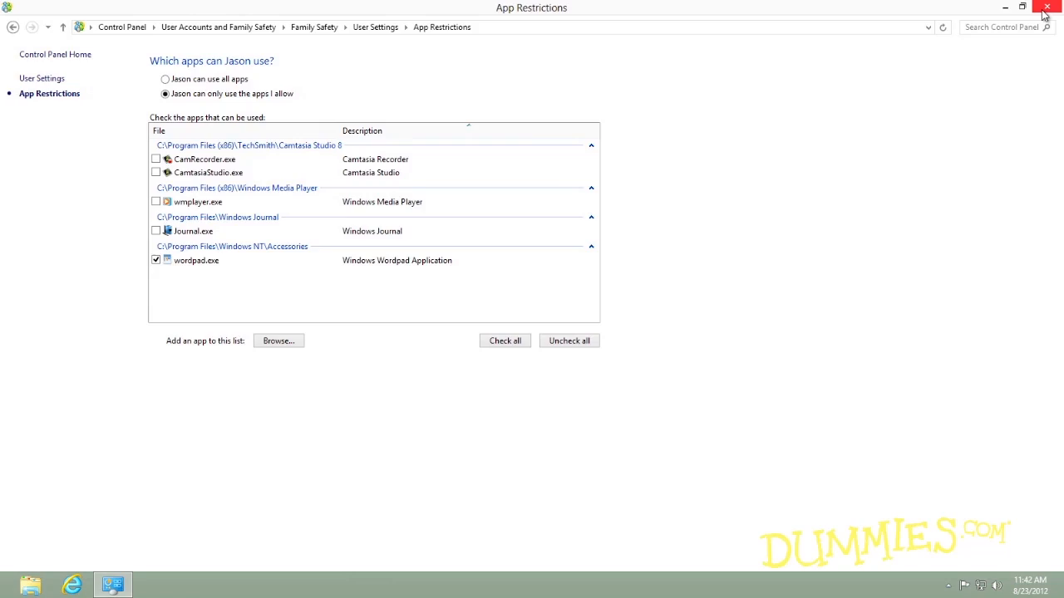
click(1045, 8)
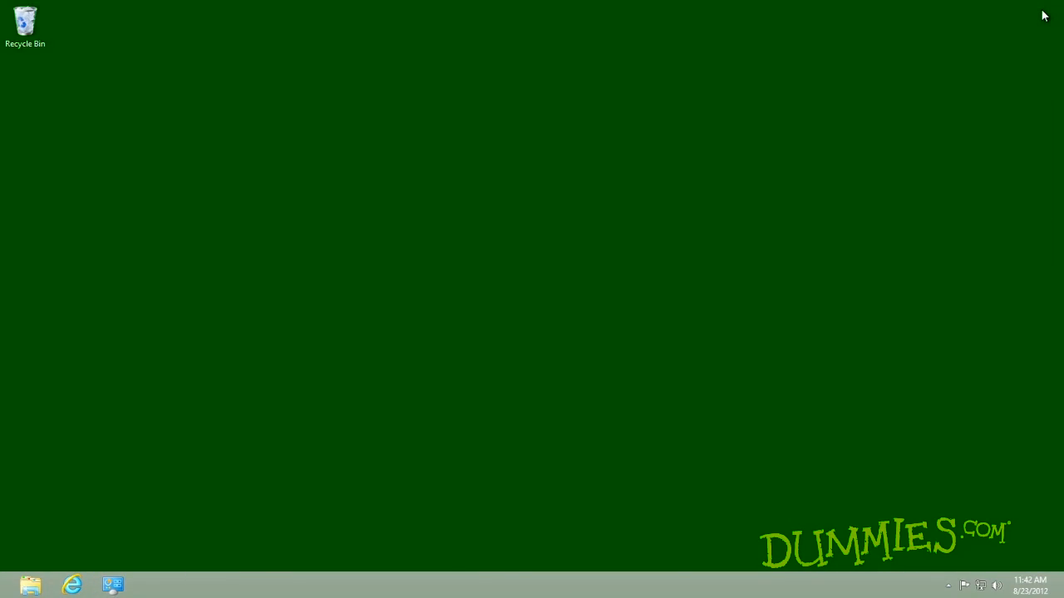